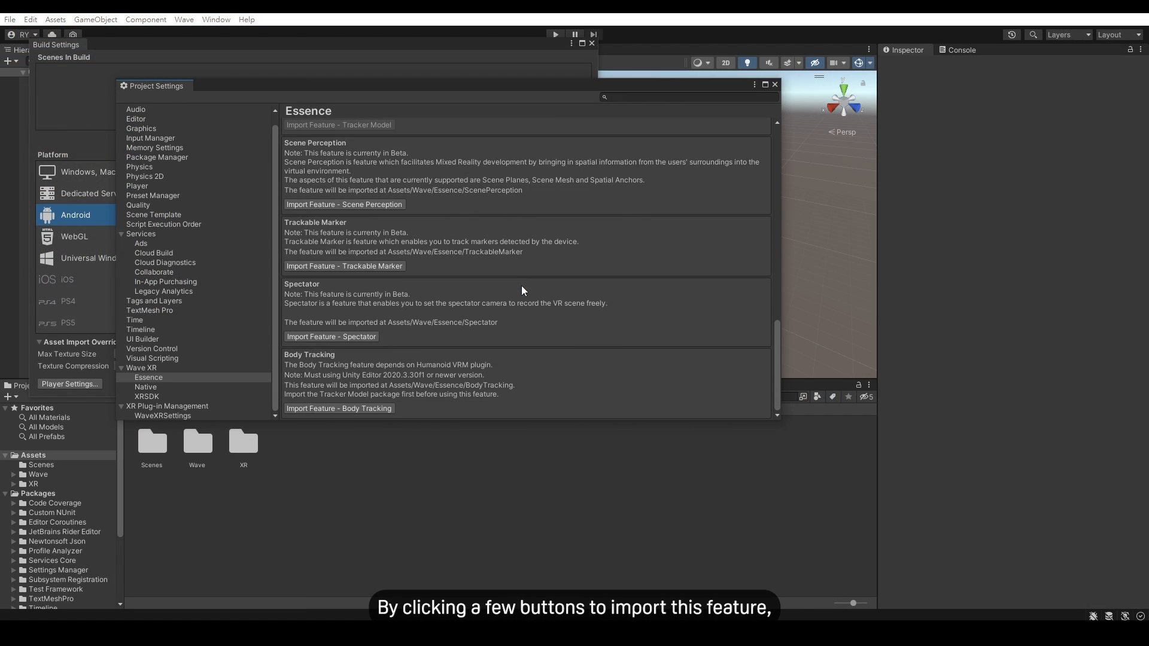
Step: Import the Body Tracking feature from Wave Essence settings and let the package prepare
click(337, 408)
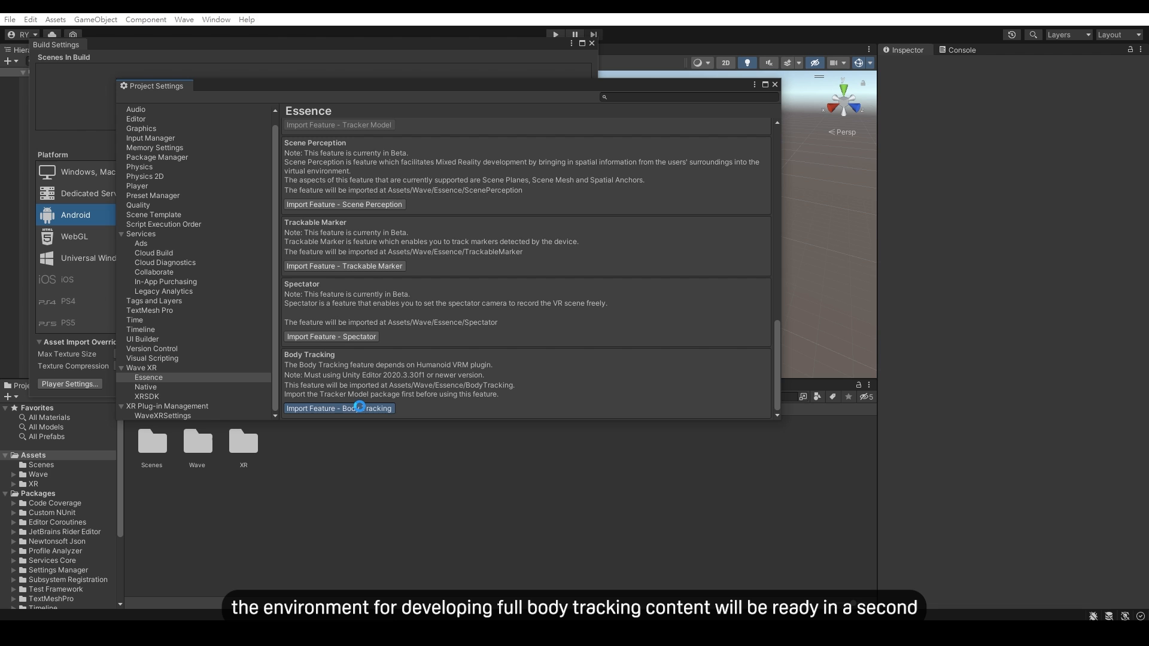
click(338, 408)
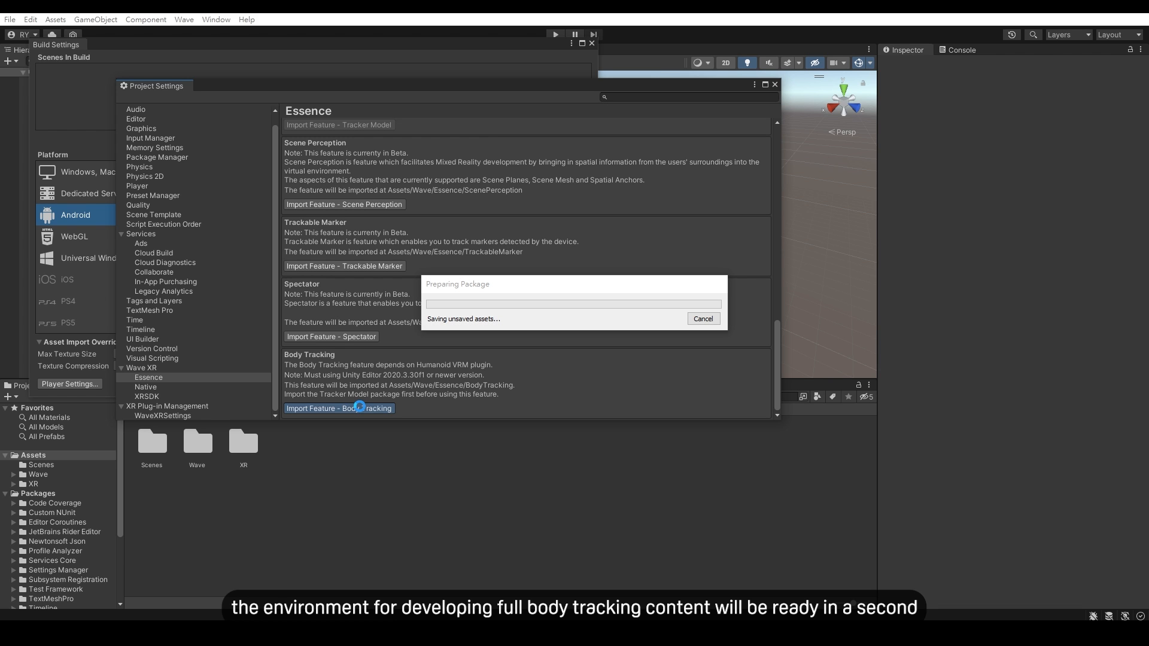
click(339, 408)
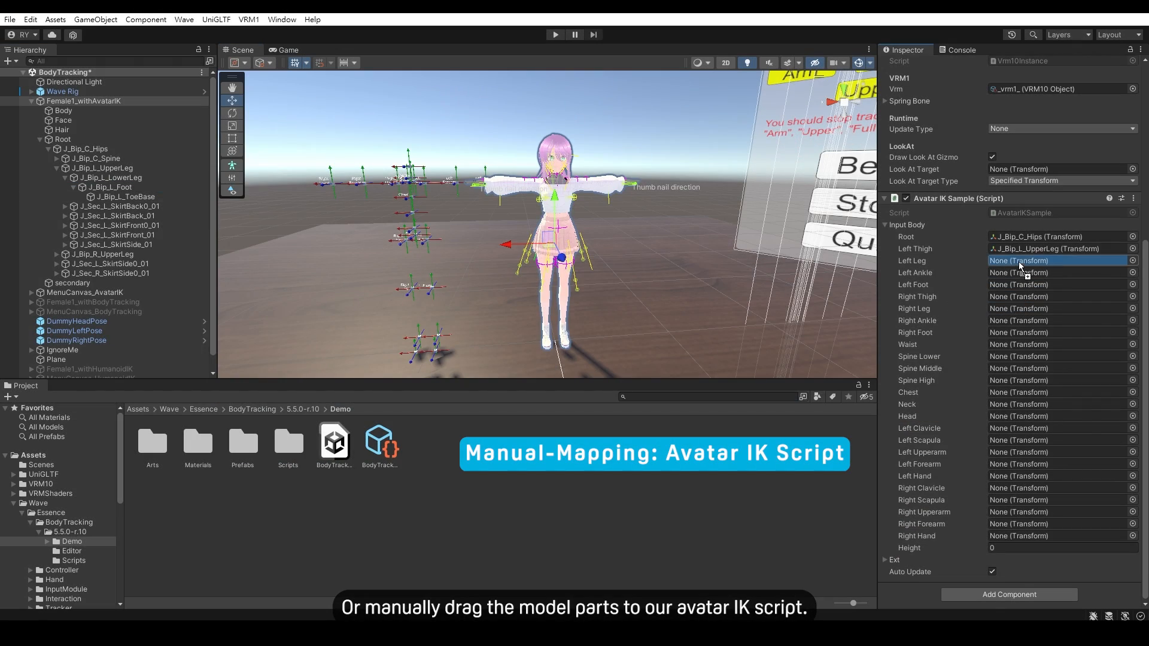
Step: Assign an upper-leg bone to the Left Leg slot of the Avatar IK Sample script
click(1048, 260)
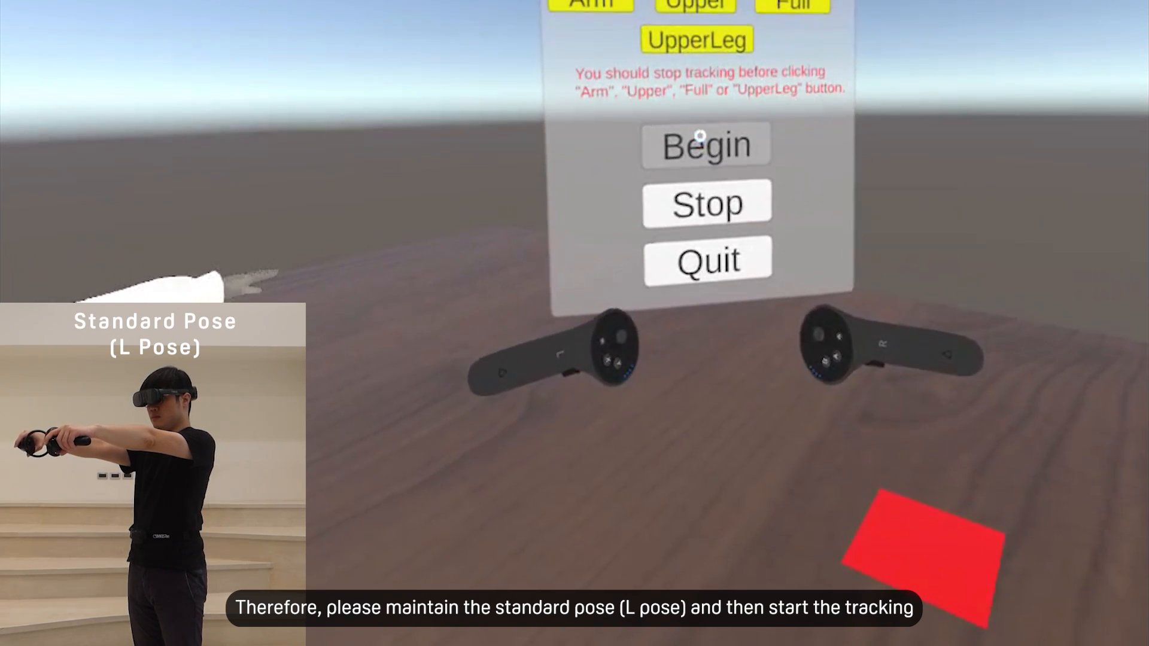
Step: Select Begin while holding the L pose so the avatar starts mirroring the body
click(705, 144)
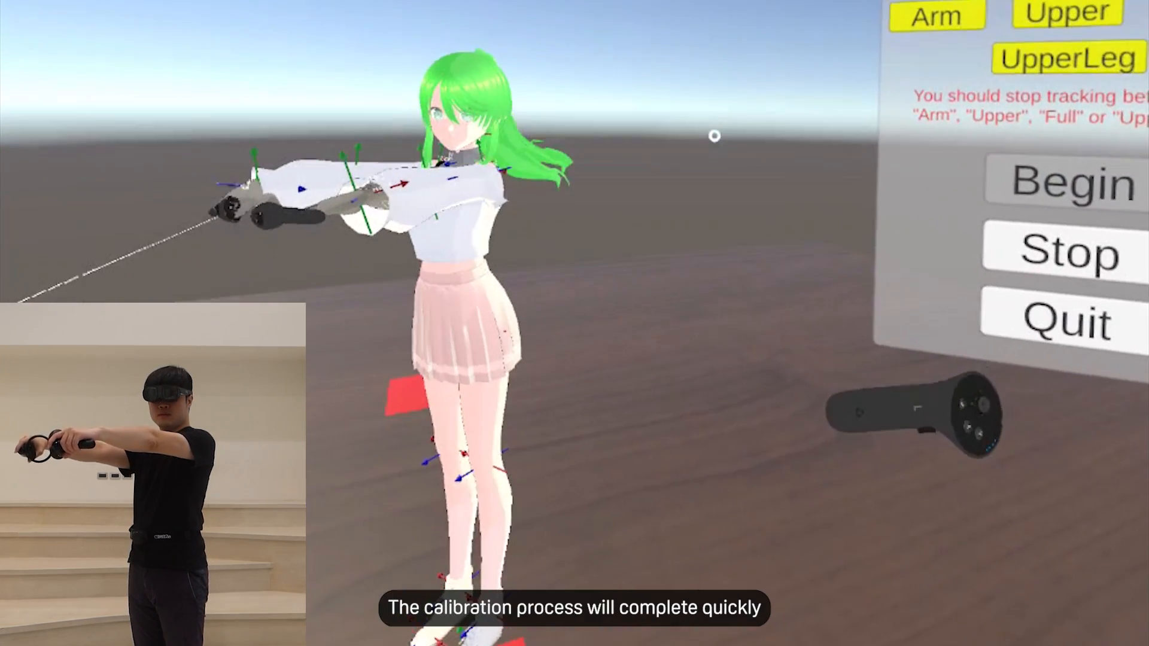